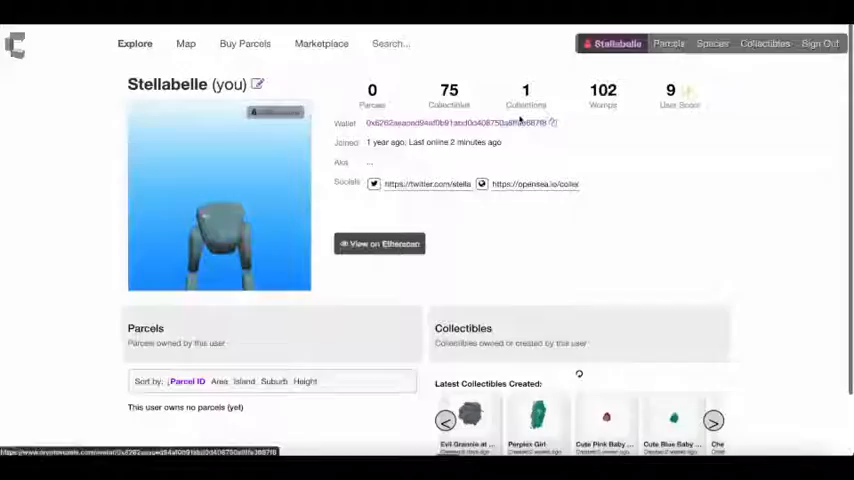
Enter the costume editor from the user dropdown's Edit Costume option
click(616, 44)
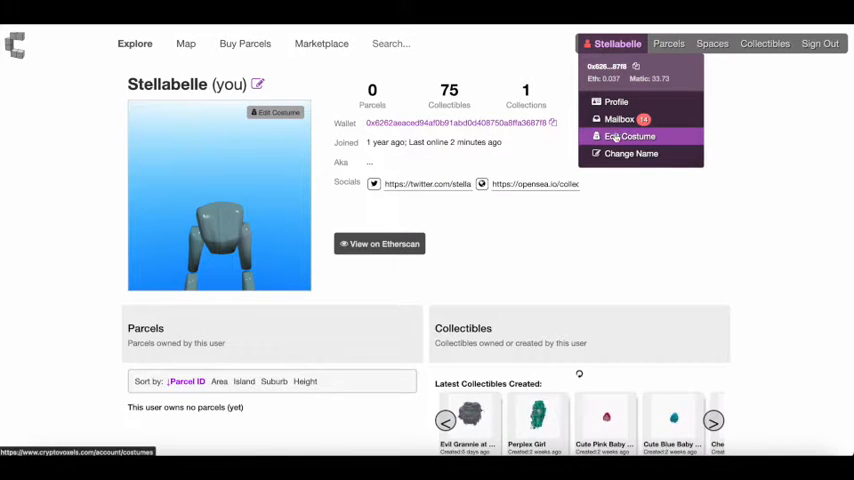
click(630, 136)
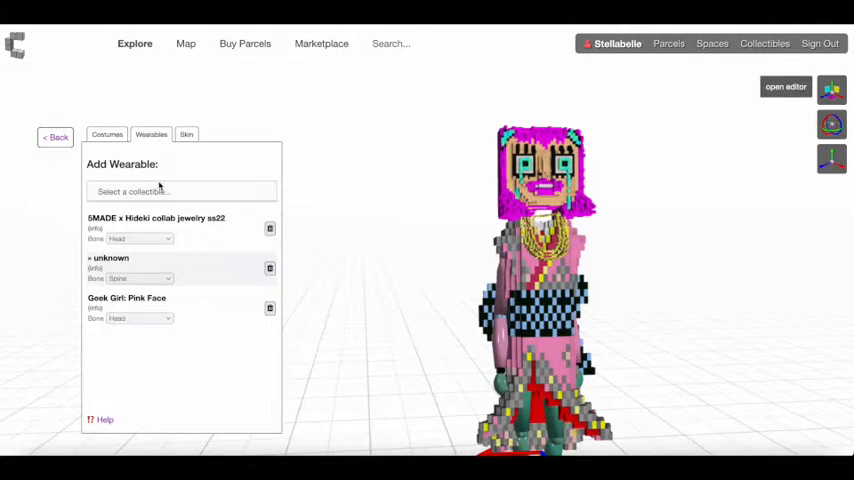
Browse the collectibles list down toward the Stick with a Burnt Marshmallow wearable
click(180, 192)
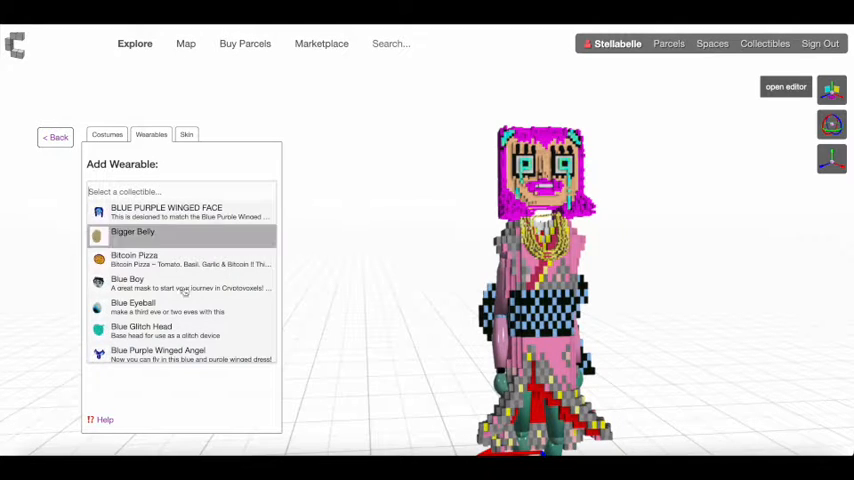
scroll(down, 3)
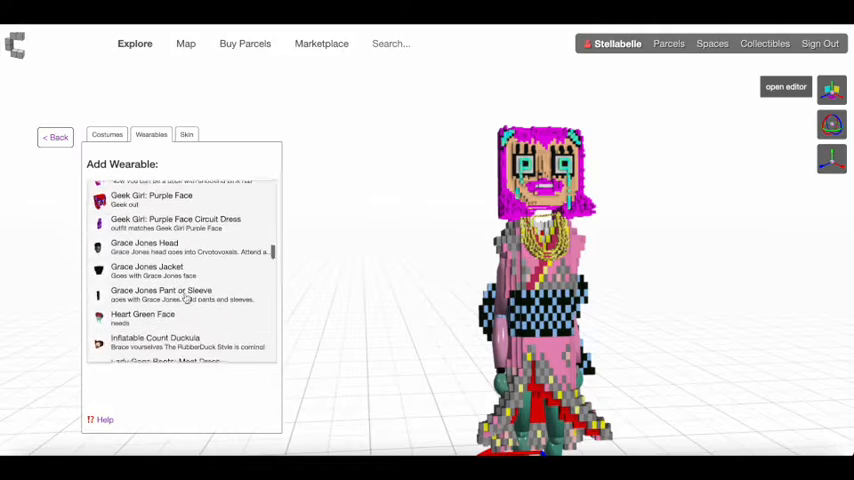
scroll(down, 3)
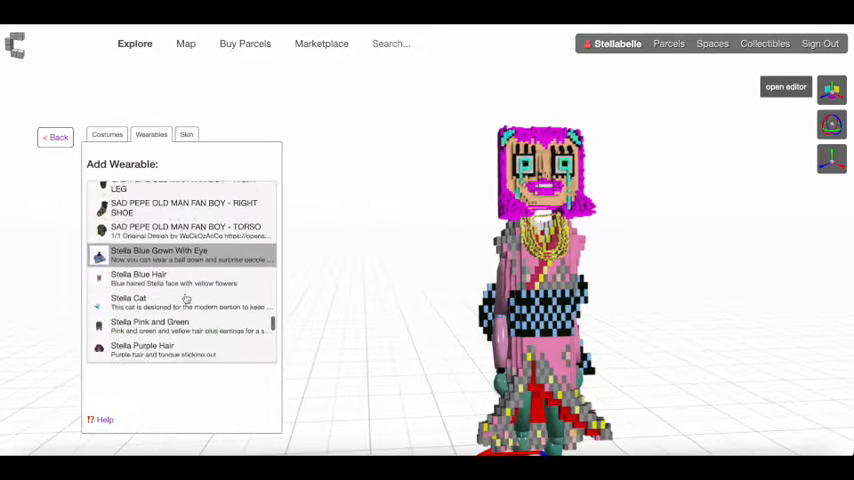
scroll(down, 3)
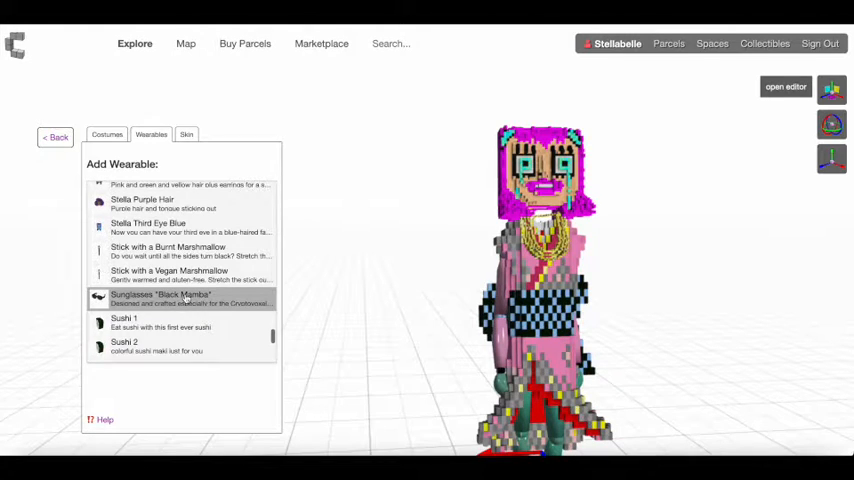
mouse_move(184, 276)
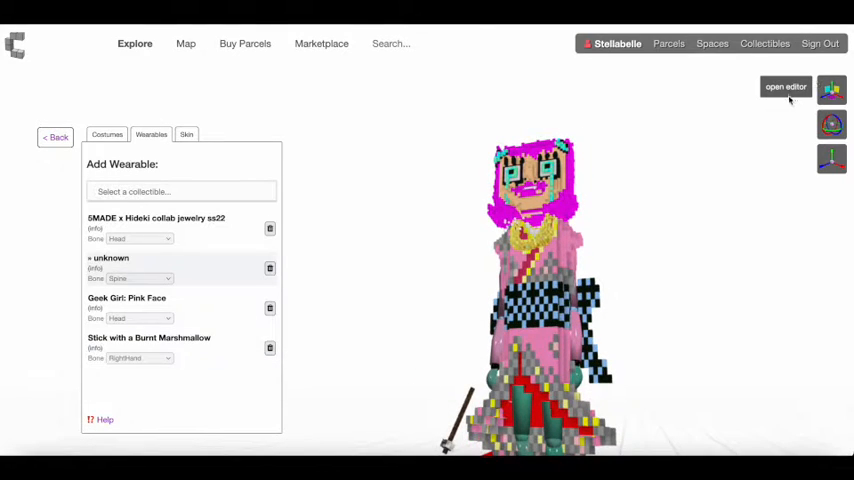
Enlarge the marshmallow stick's scale and reposition it on the right hand with the gizmo
click(784, 88)
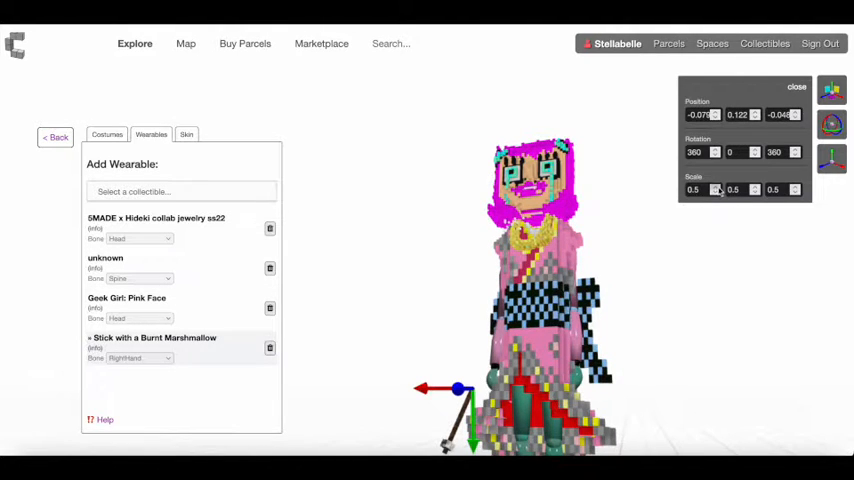
click(712, 186)
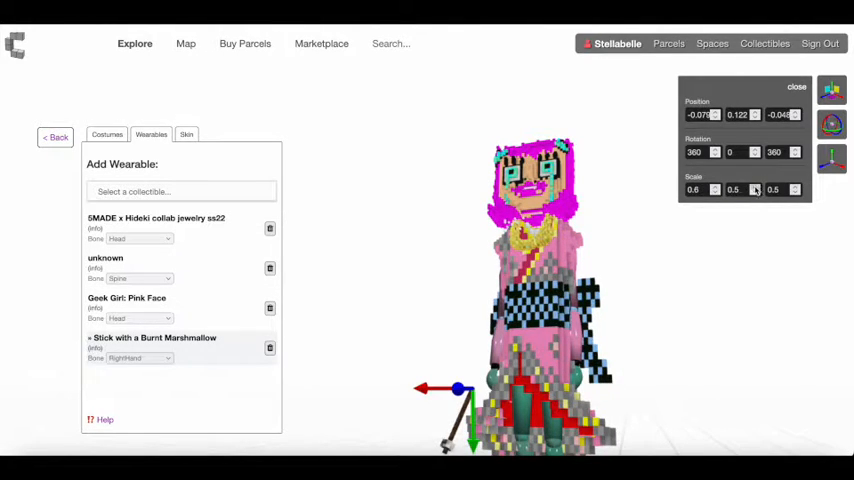
click(752, 186)
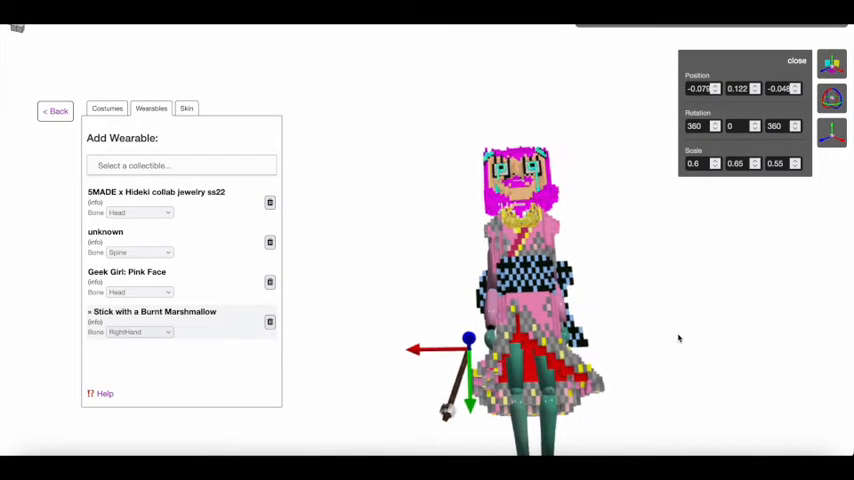
click(754, 164)
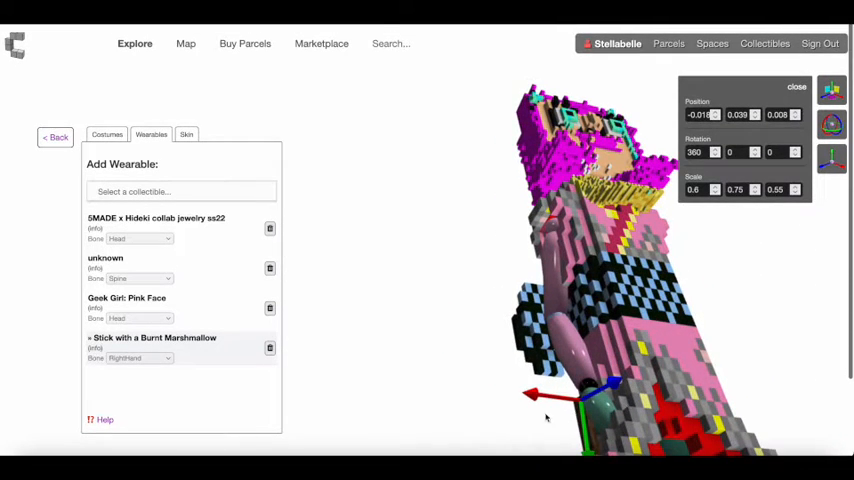
drag(544, 418, 604, 350)
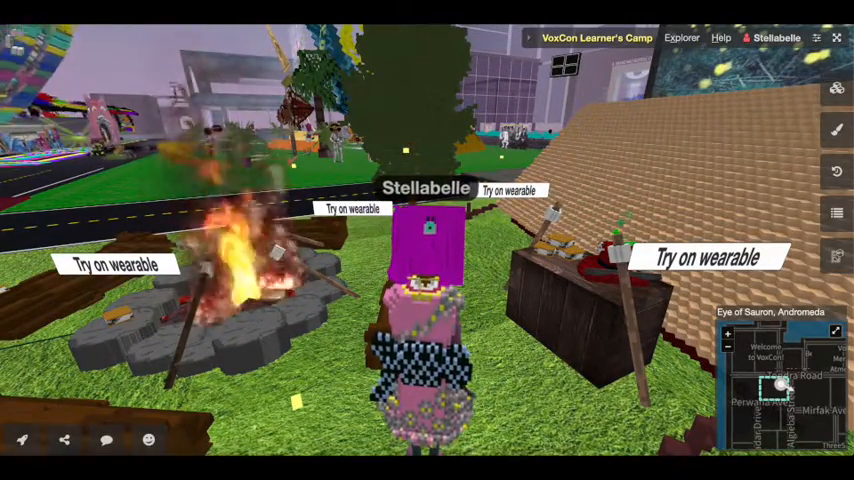
Play the Hype and Uprock emotes in-world to show the avatar holding the stick
click(148, 440)
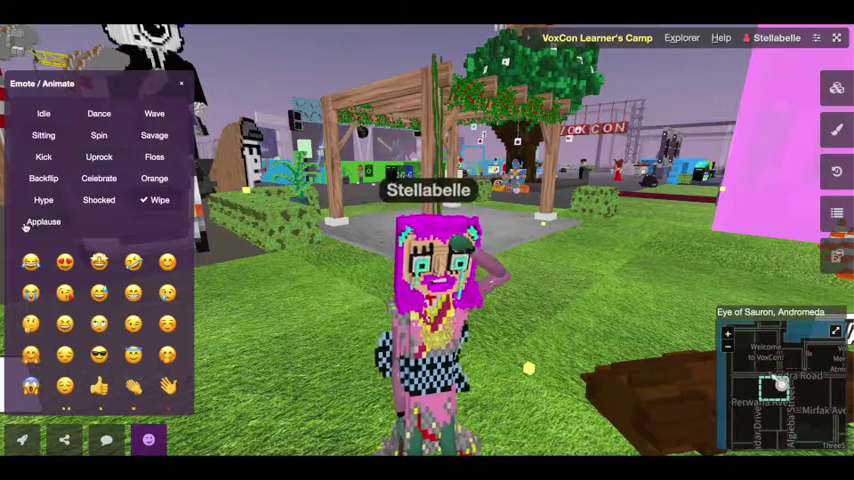
click(44, 200)
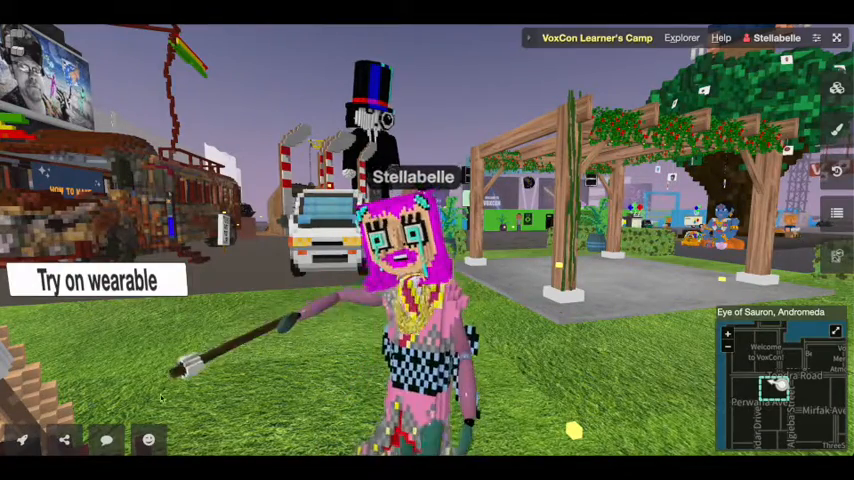
click(148, 440)
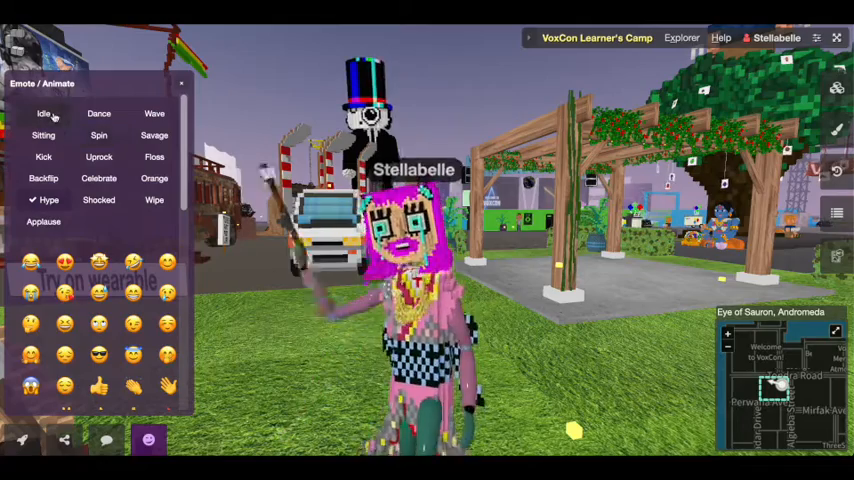
click(104, 156)
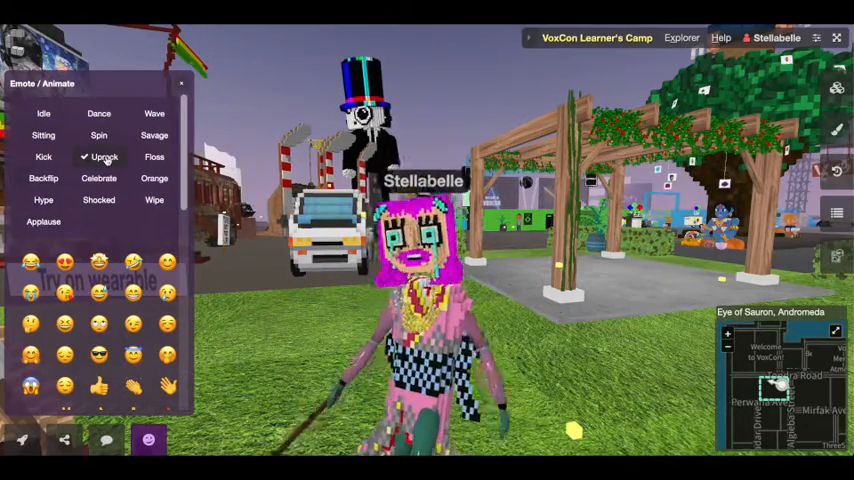